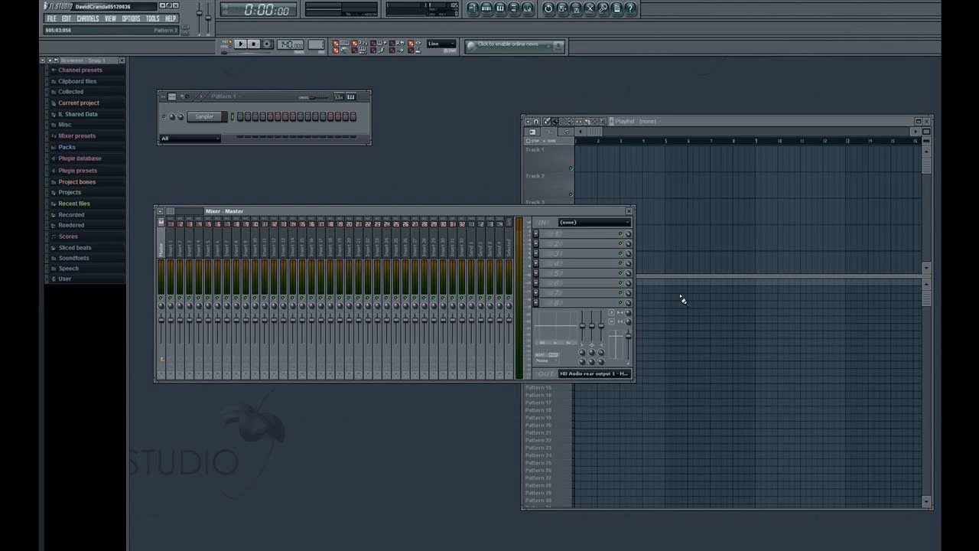
mouse_move(612, 269)
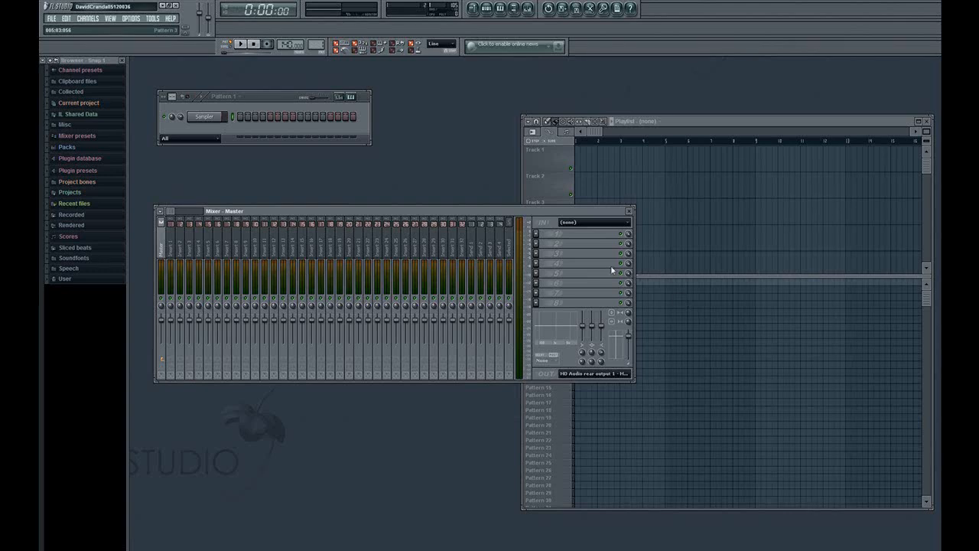
mouse_move(610, 295)
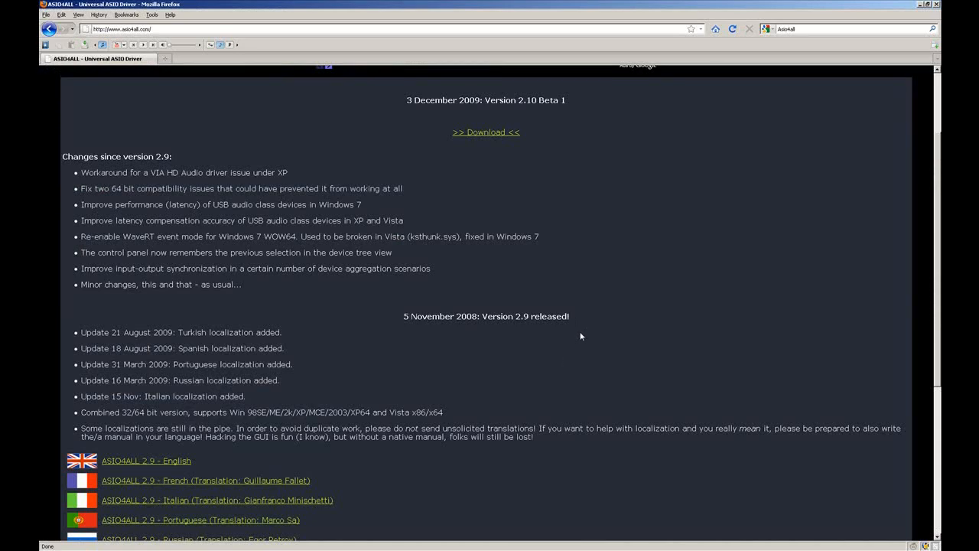
mouse_move(510, 205)
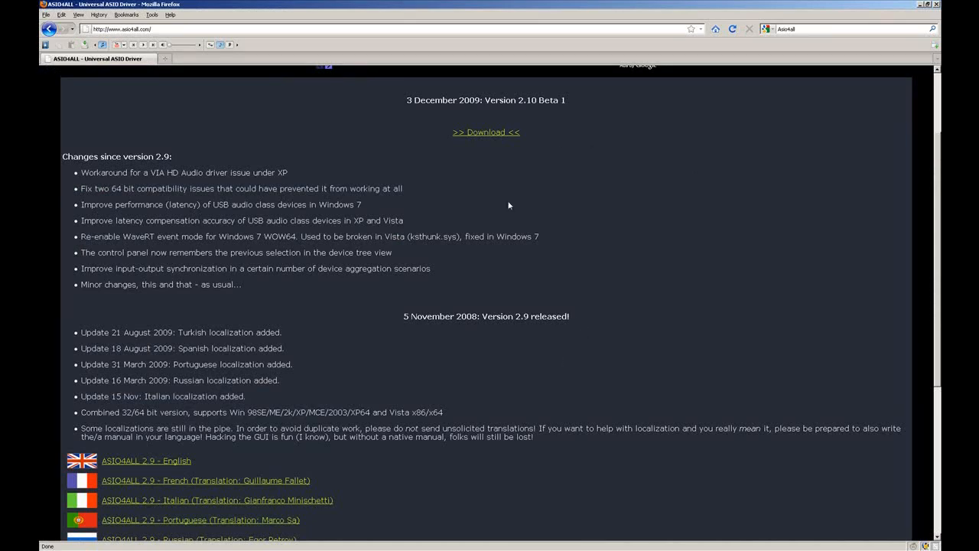
Scroll the asio4all.com page down to the ASIO4ALL 2.9 download links, English first
scroll("down", 3)
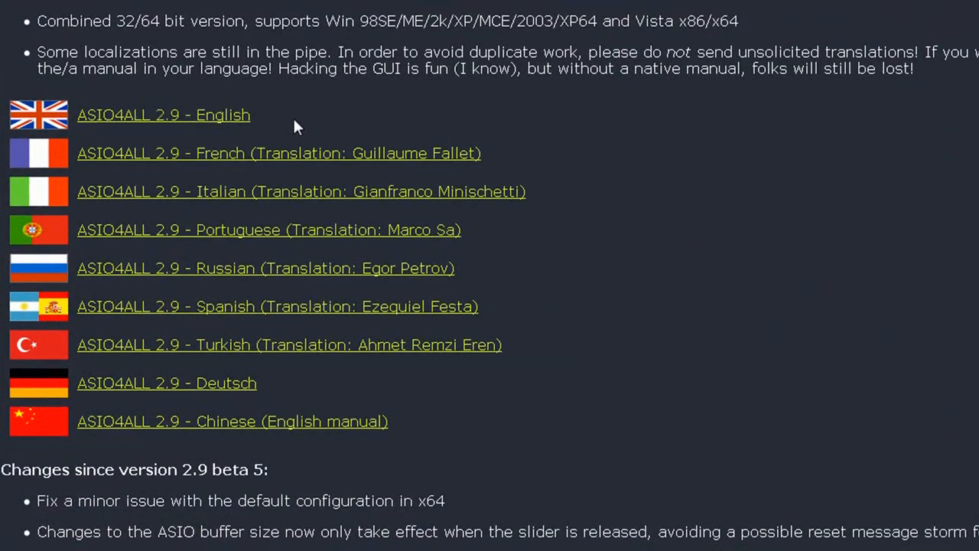
mouse_move(345, 186)
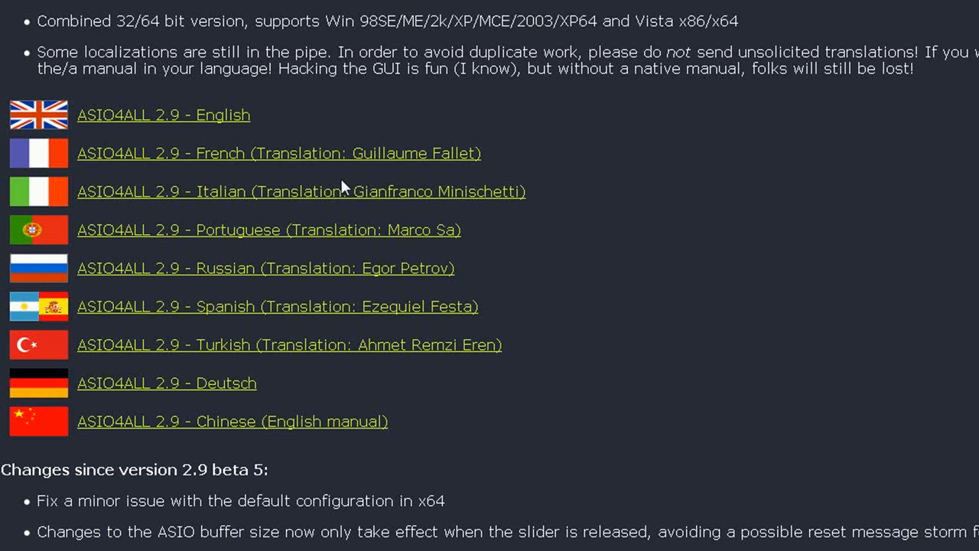
mouse_move(293, 455)
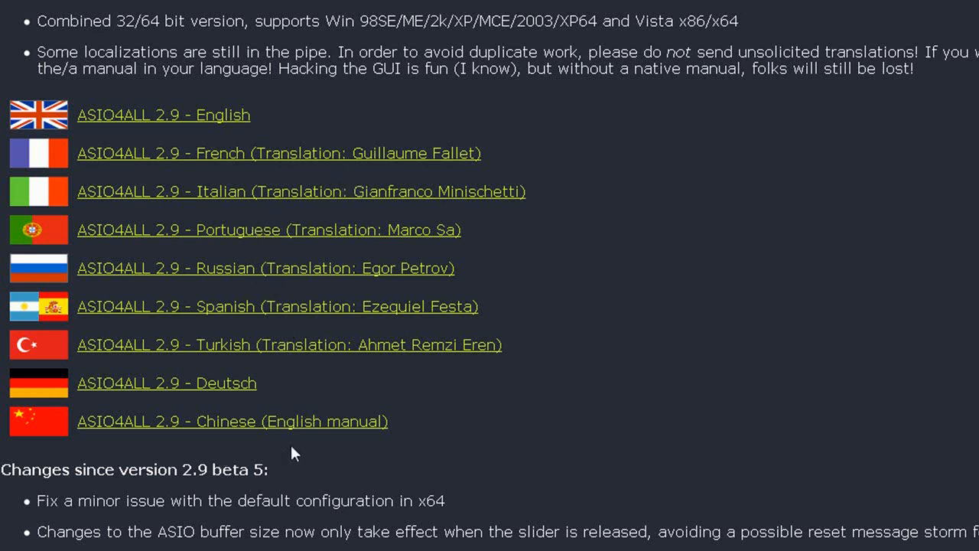
mouse_move(675, 442)
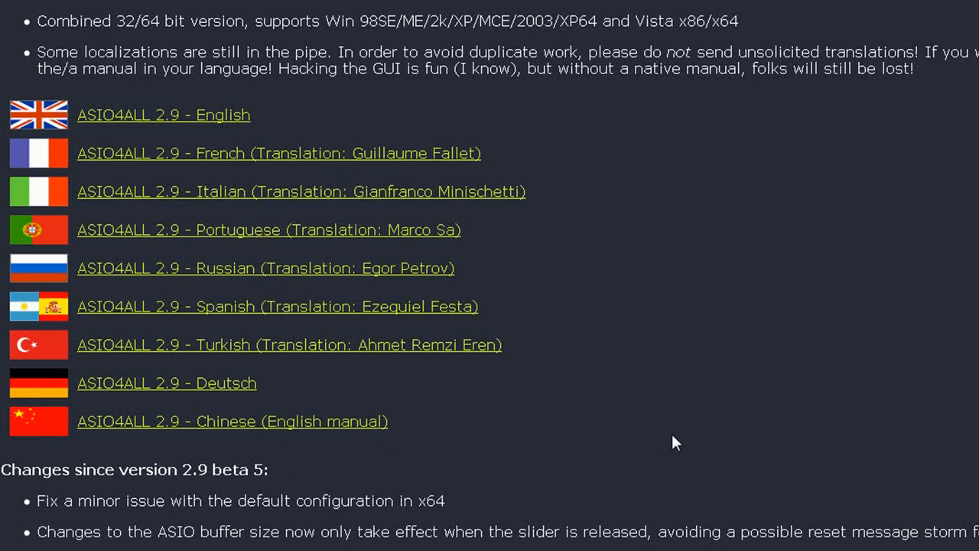
mouse_move(643, 266)
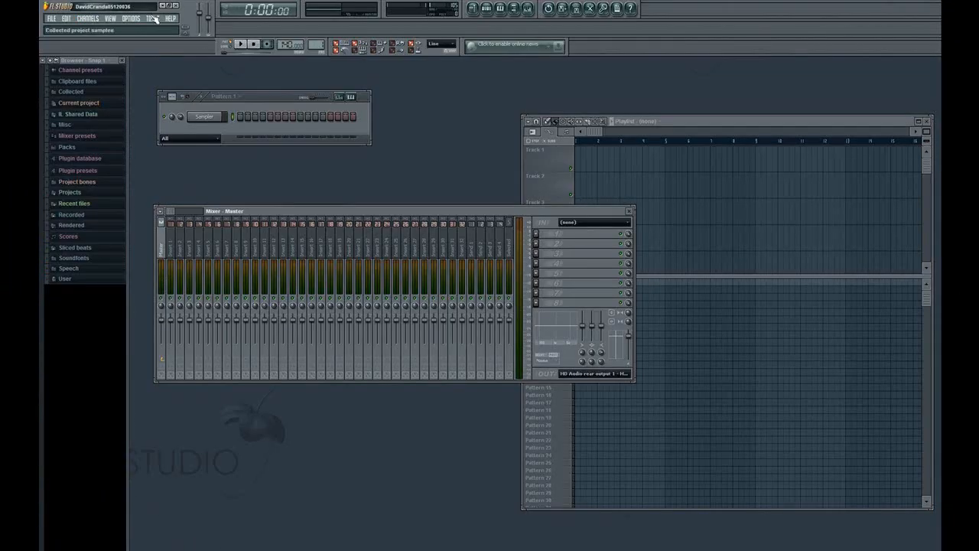
Open FL Studio's Audio settings from the Options menu
left_click(154, 18)
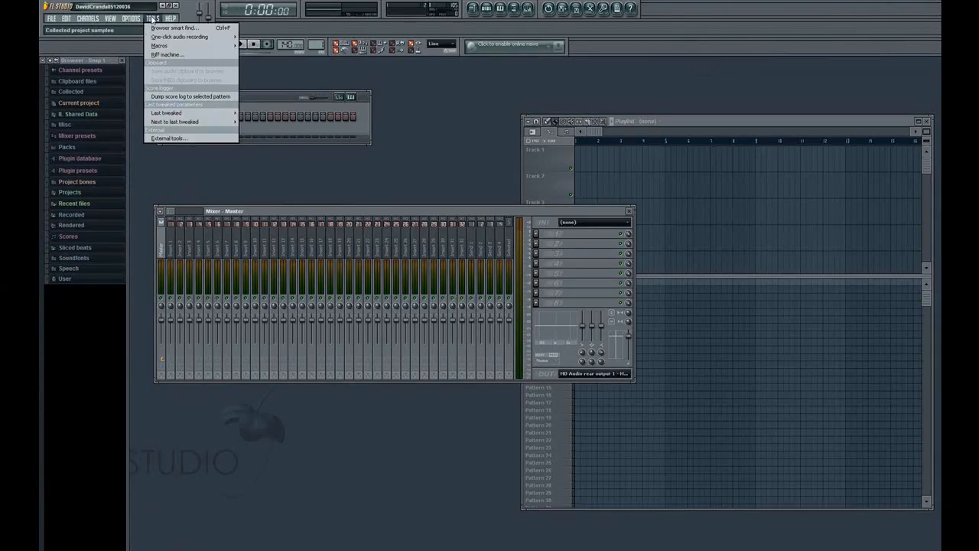
left_click(142, 19)
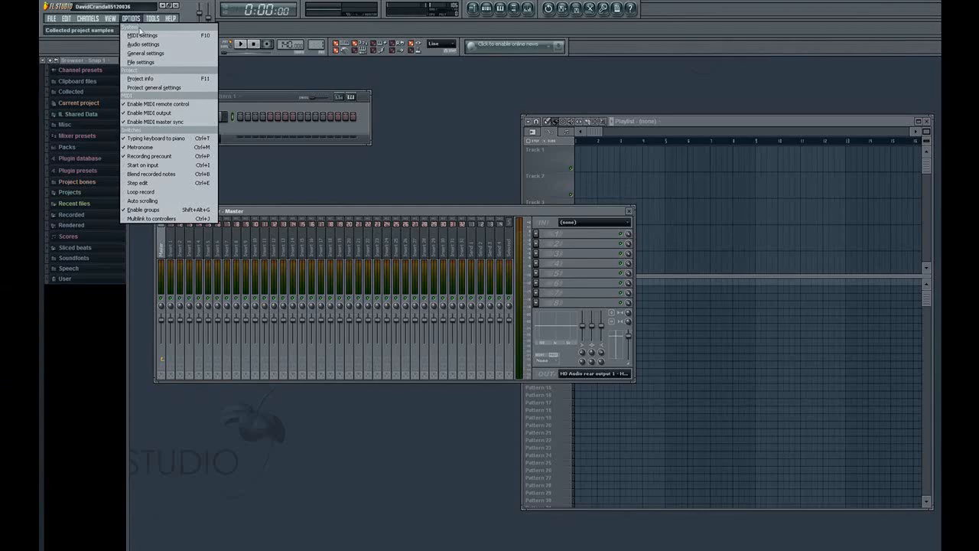
left_click(146, 44)
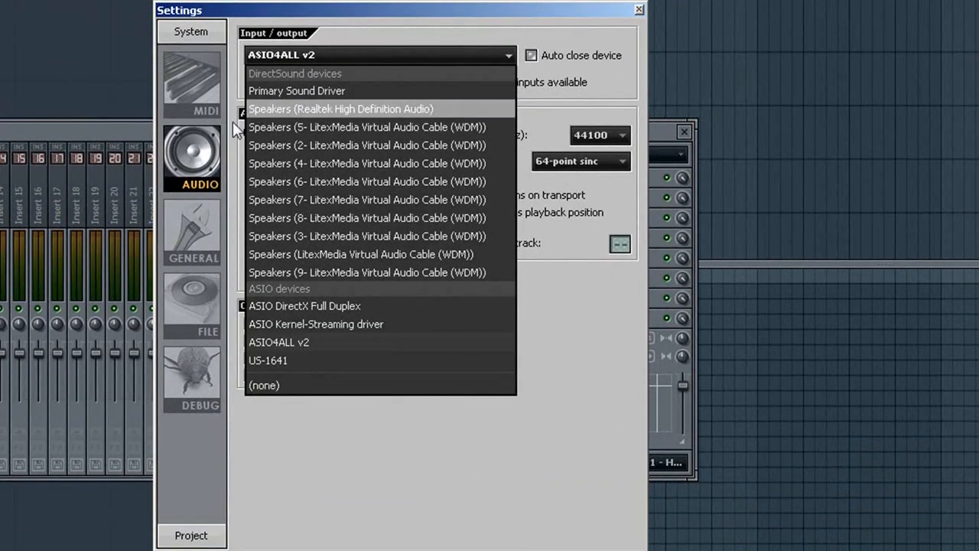
mouse_move(430, 111)
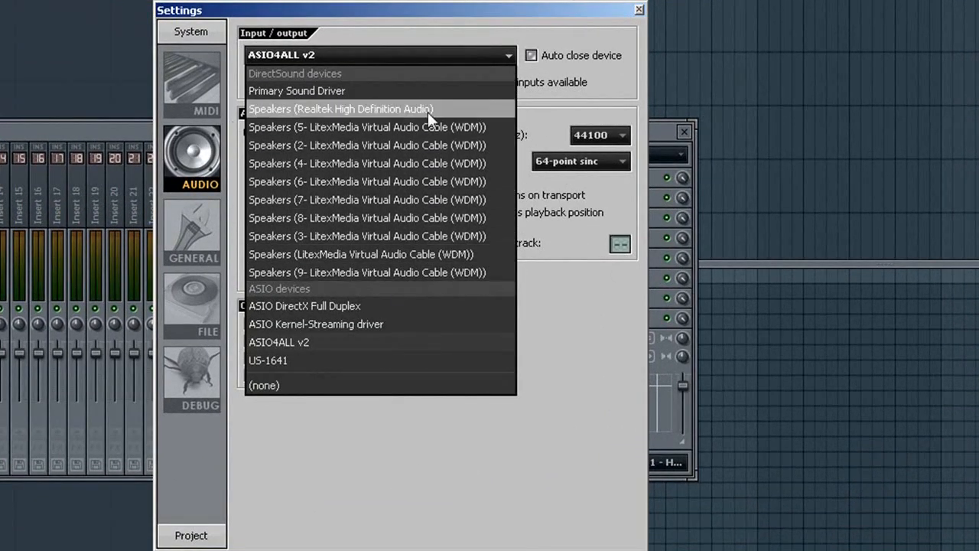
mouse_move(330, 347)
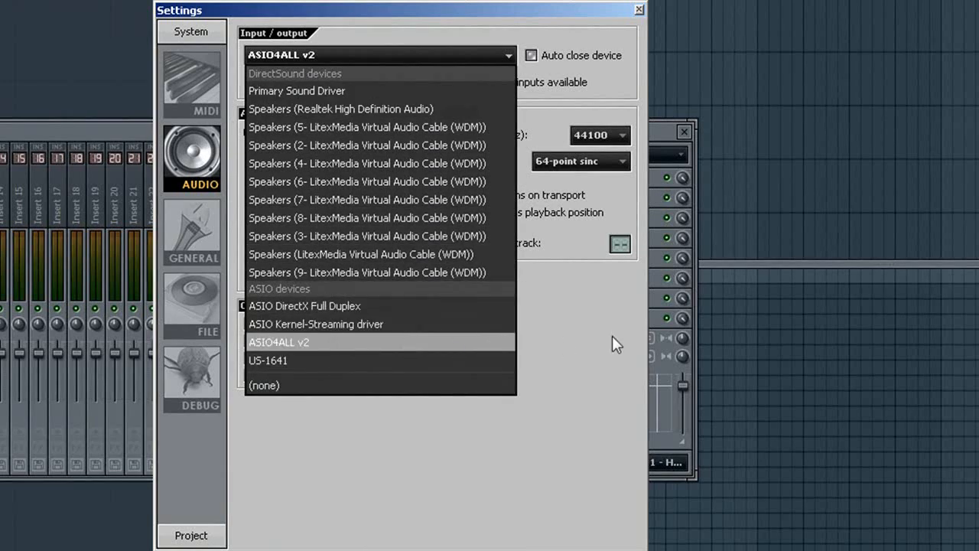
Select ASIO4ALL v2 as the input/output device, running at 44100 Hz
left_click(279, 341)
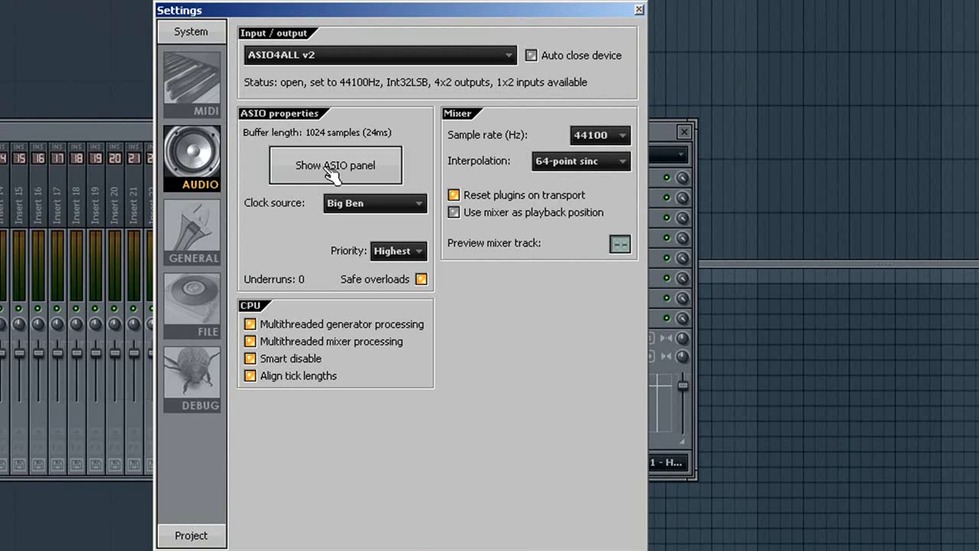
Review the ASIO4ALL panel's Realtek inputs, close it and Settings, then select mixer Insert 1
left_click(335, 166)
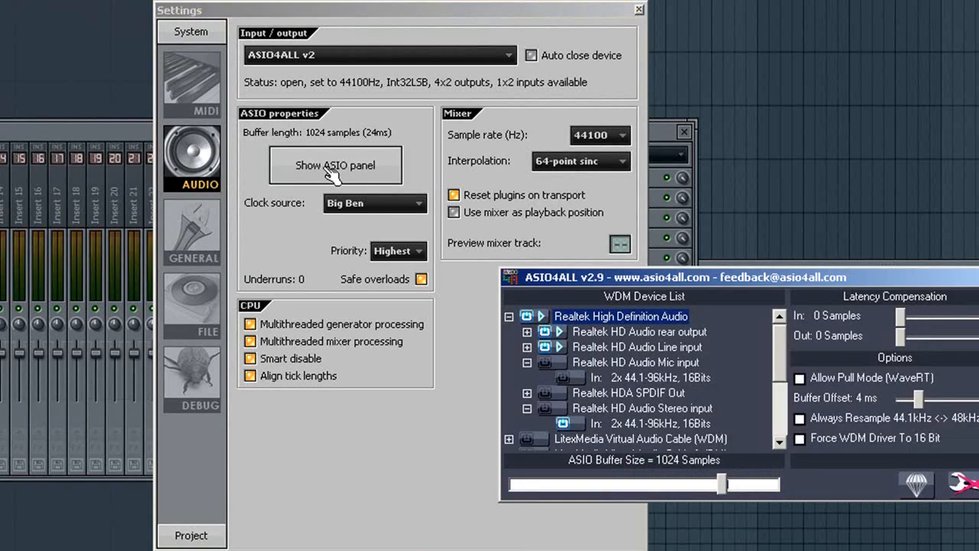
left_click_drag(658, 277, 386, 184)
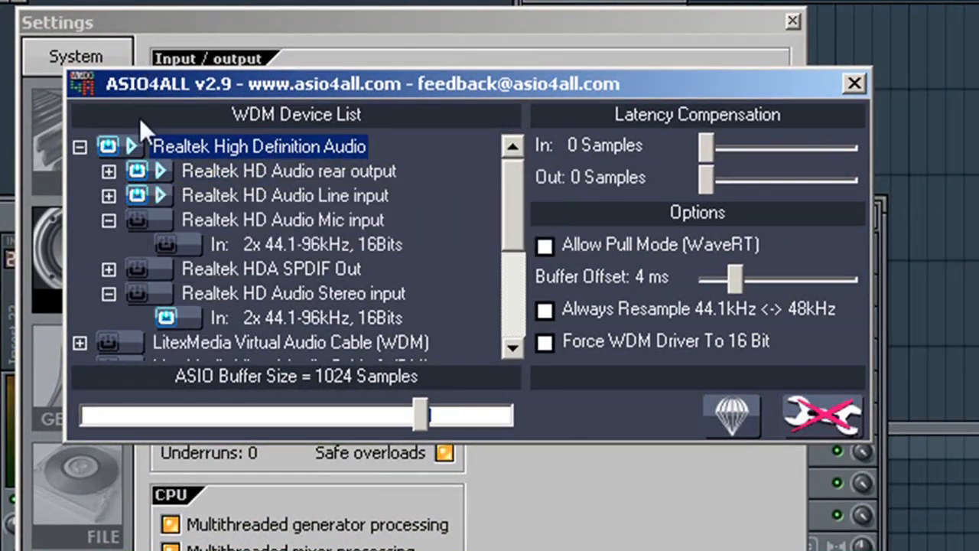
mouse_move(142, 161)
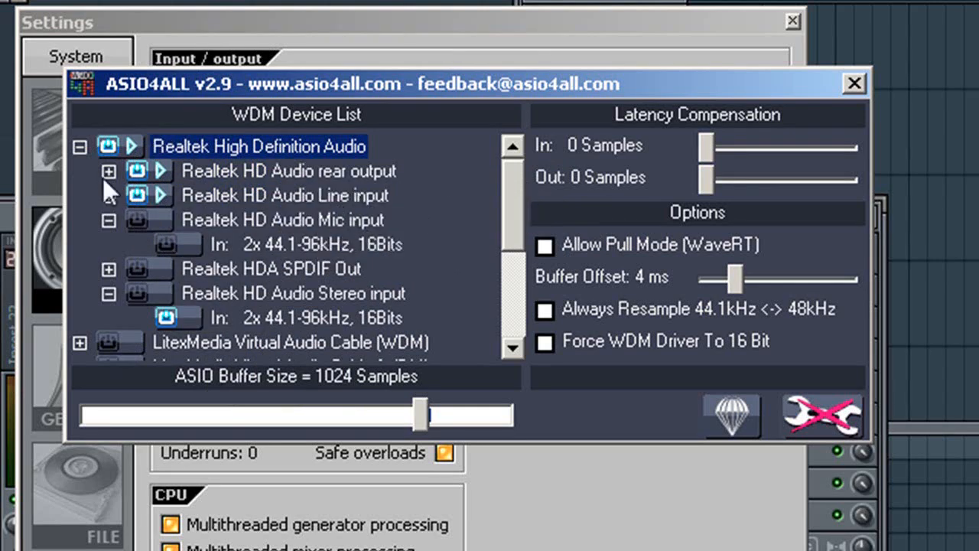
mouse_move(264, 171)
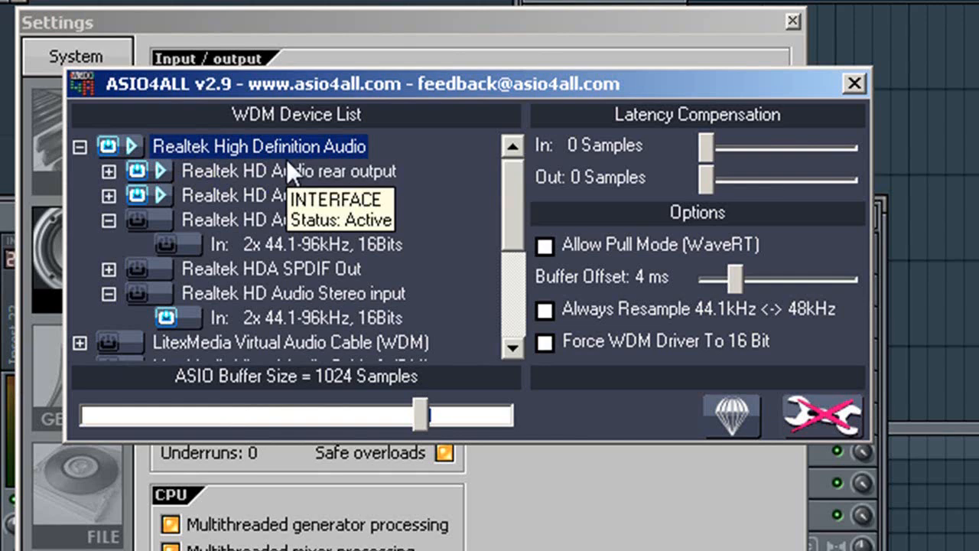
mouse_move(465, 220)
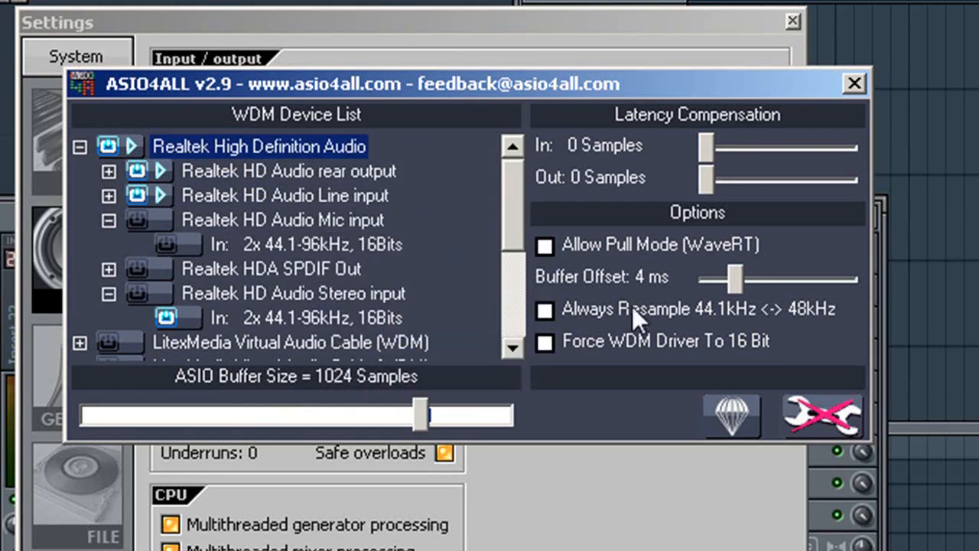
mouse_move(145, 227)
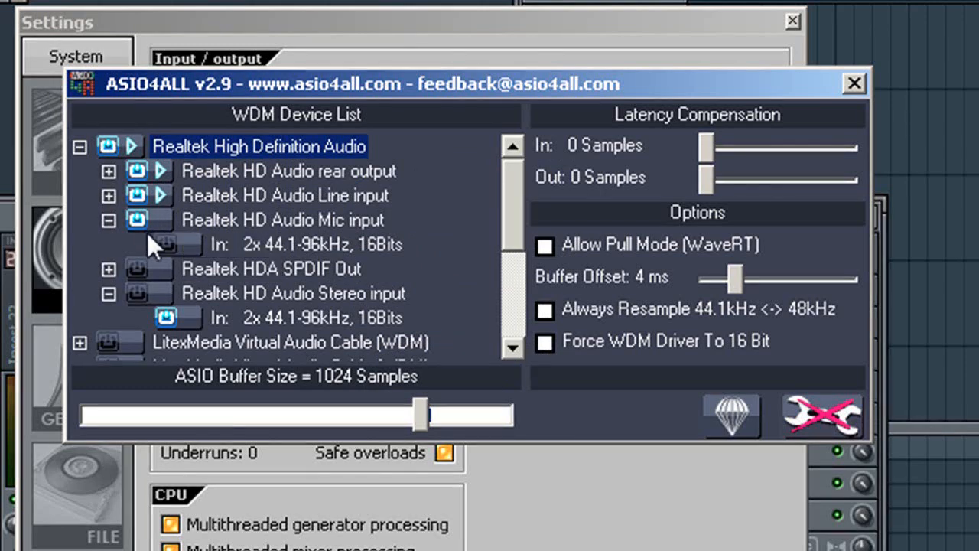
mouse_move(166, 243)
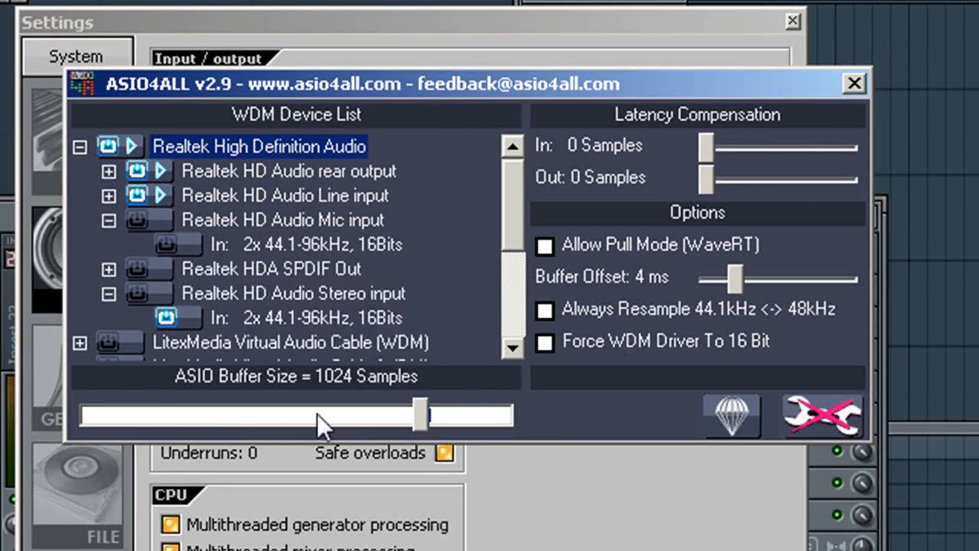
mouse_move(864, 99)
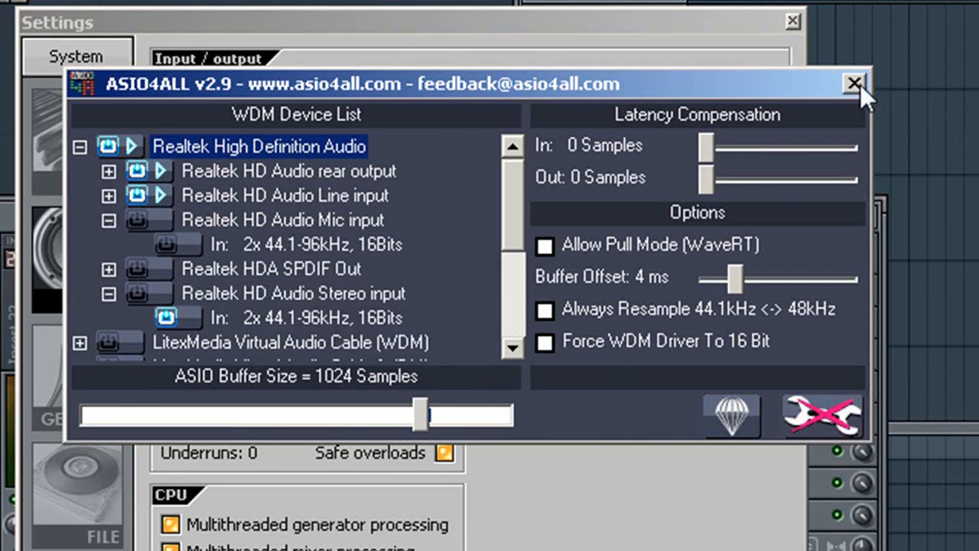
left_click(853, 81)
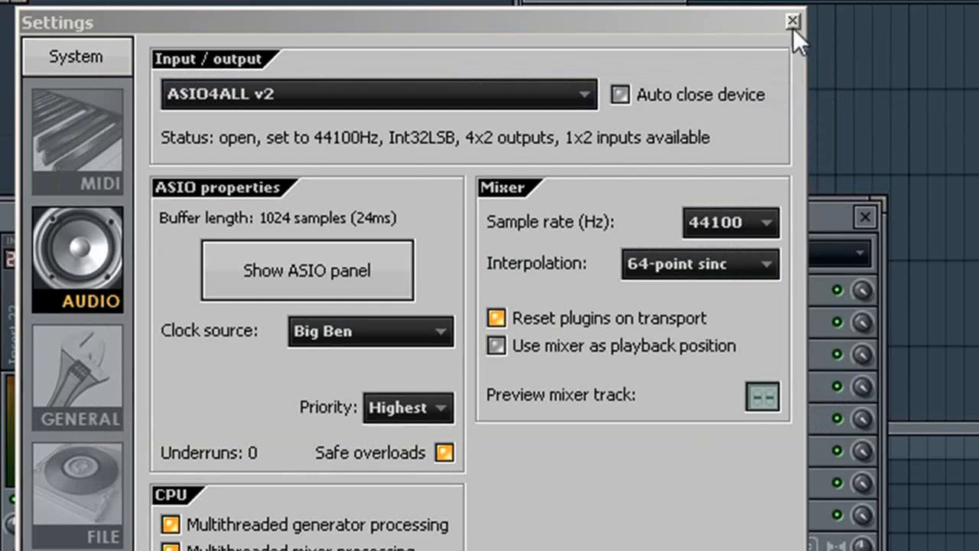
left_click(786, 21)
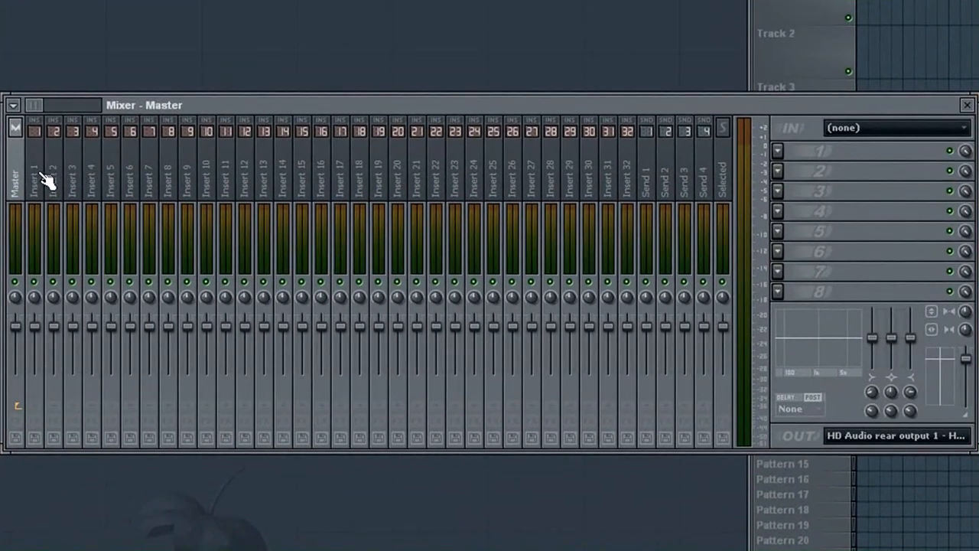
left_click(38, 176)
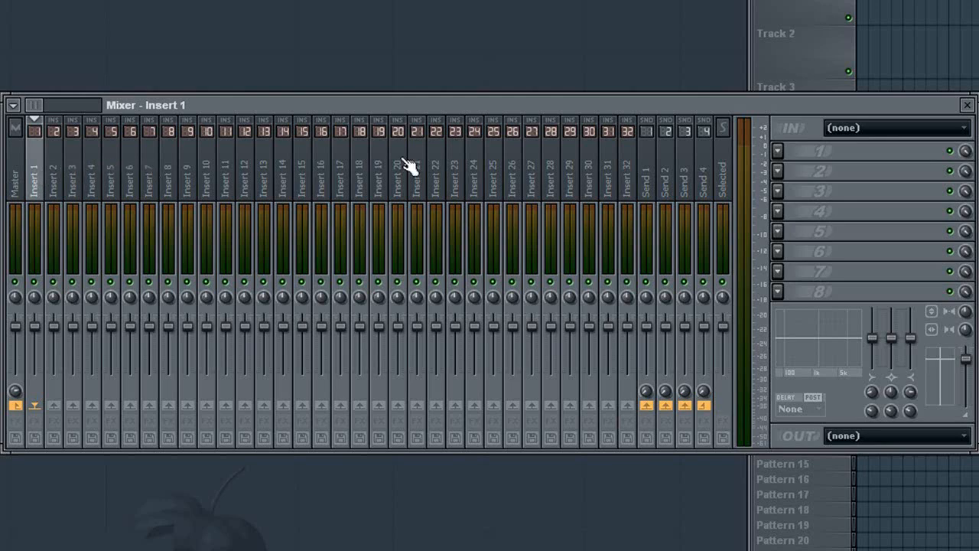
mouse_move(874, 142)
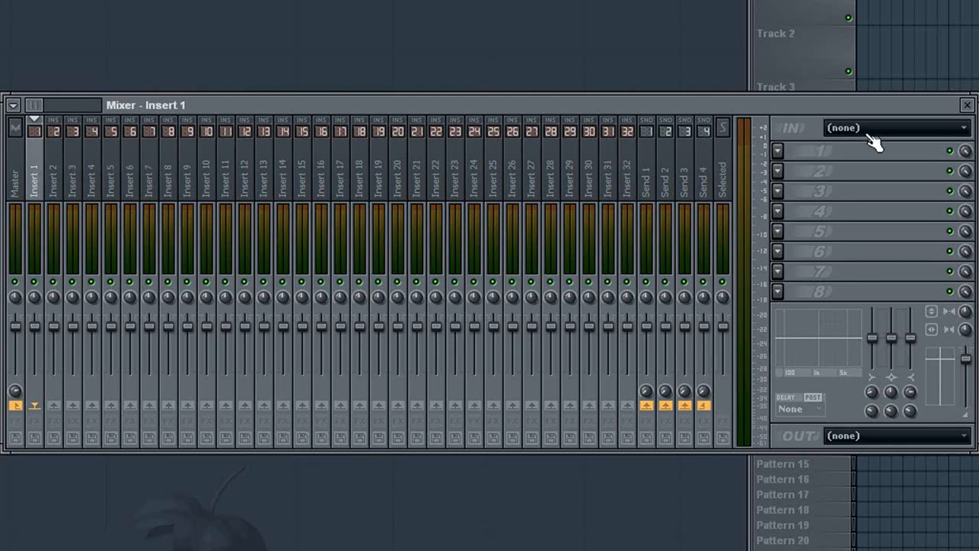
Set Insert 1's IN dropdown to HD Audio Line input 1
left_click(883, 127)
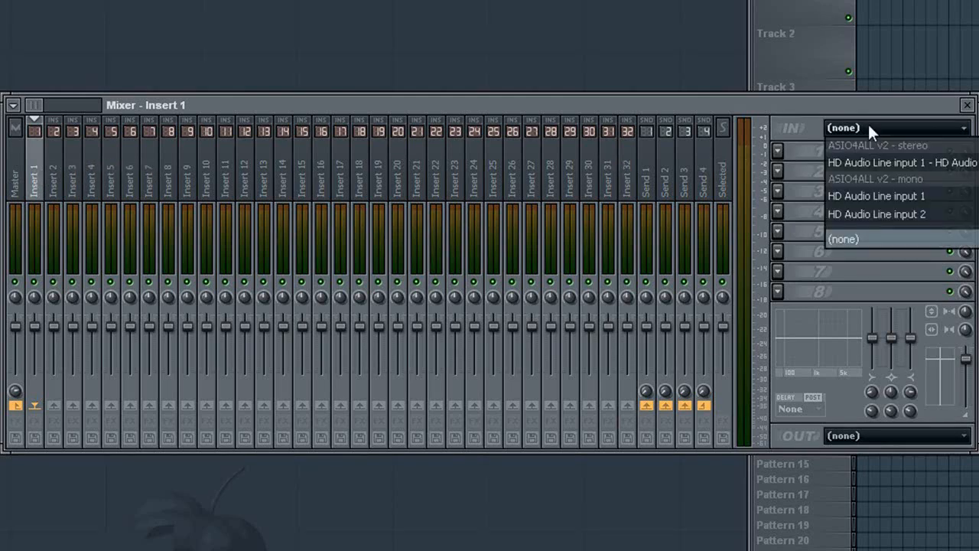
mouse_move(889, 199)
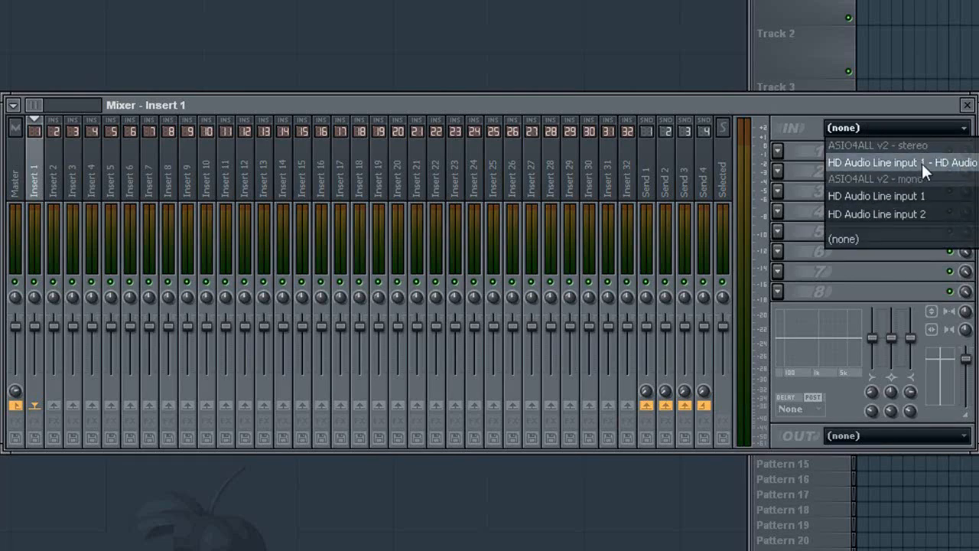
mouse_move(926, 172)
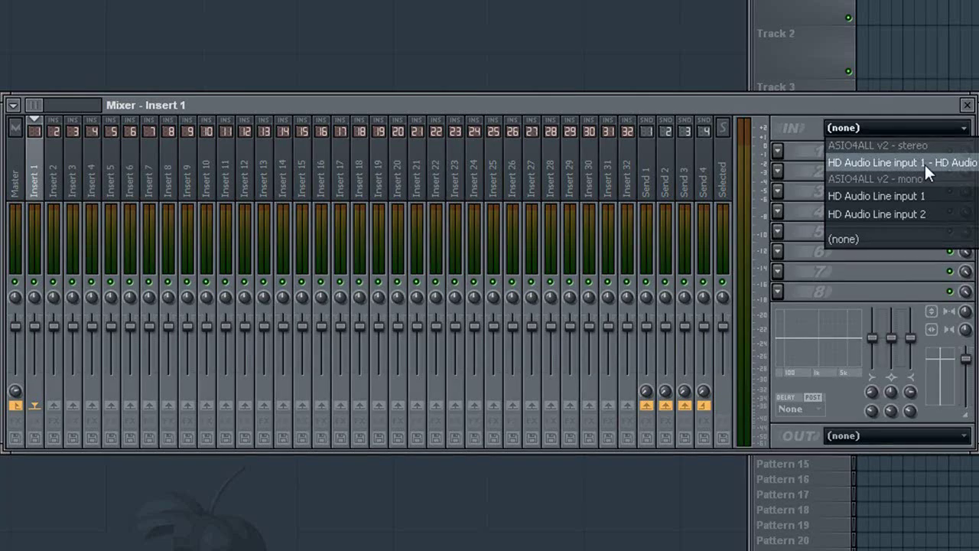
mouse_move(899, 197)
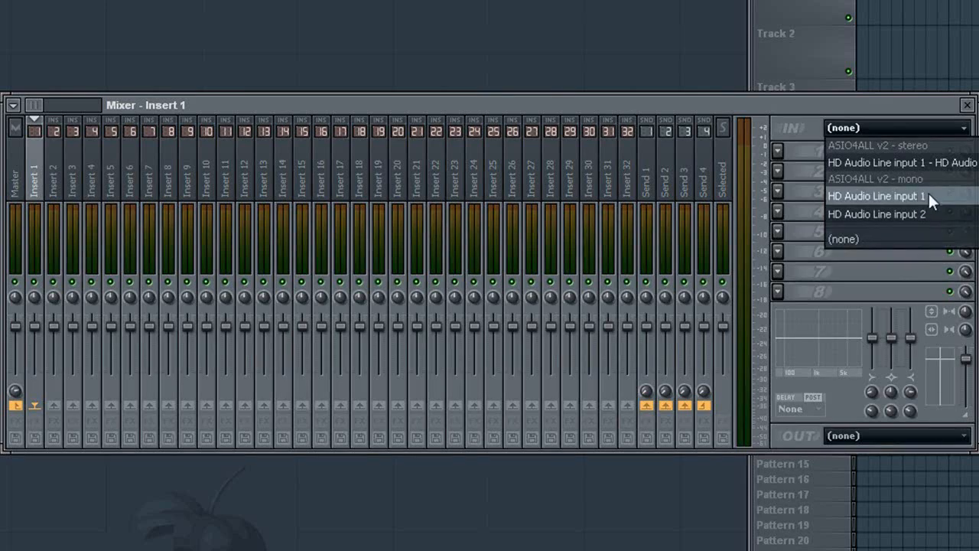
left_click(878, 196)
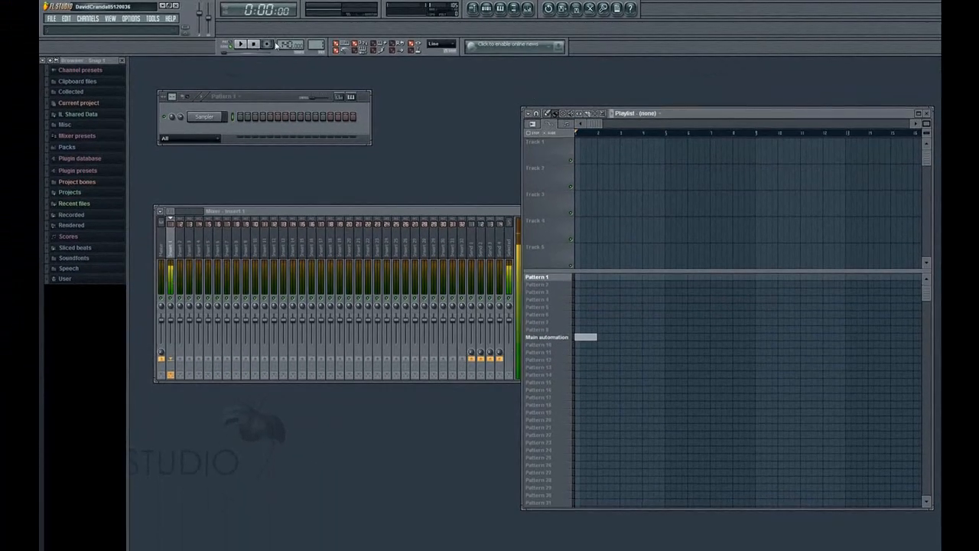
Start recording with 'Audio, into the playlist as an audio clip' selected
left_click(264, 43)
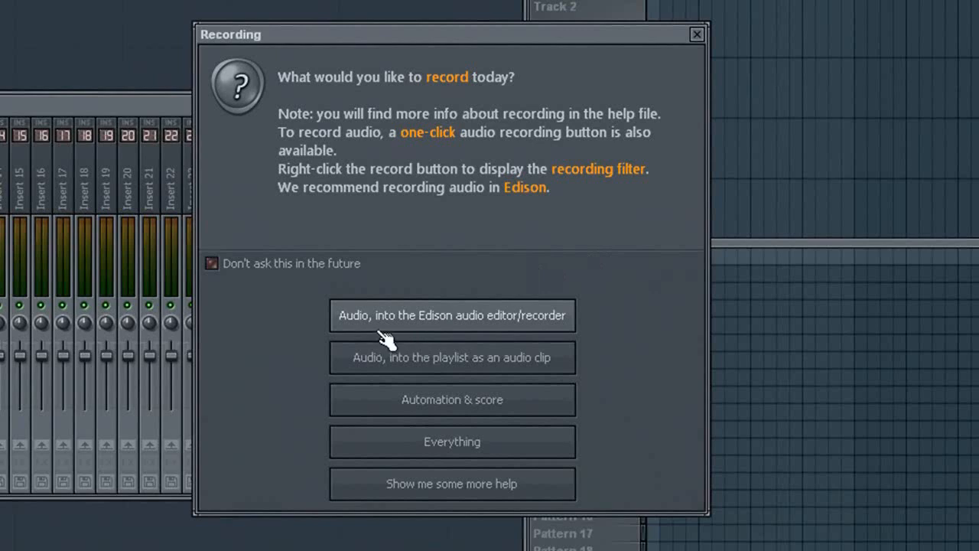
mouse_move(492, 317)
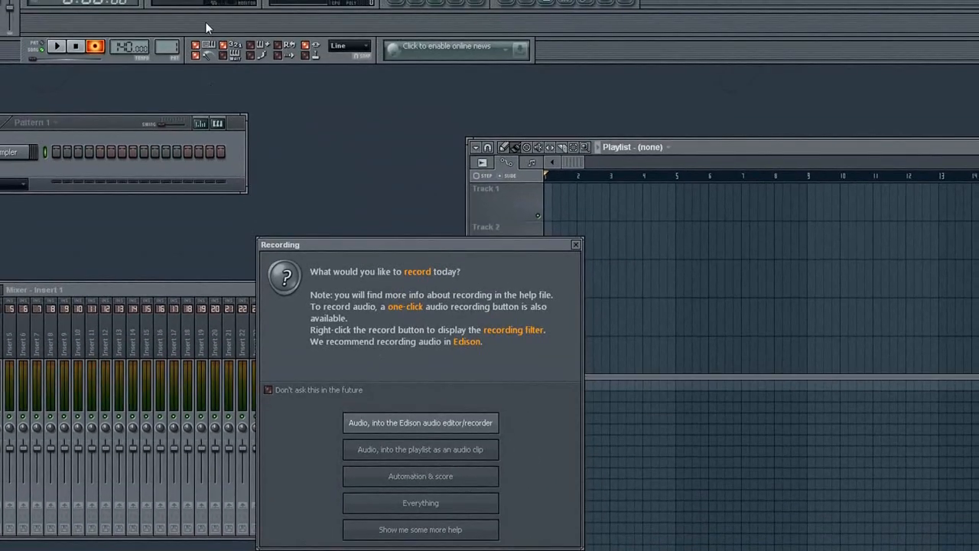
mouse_move(666, 163)
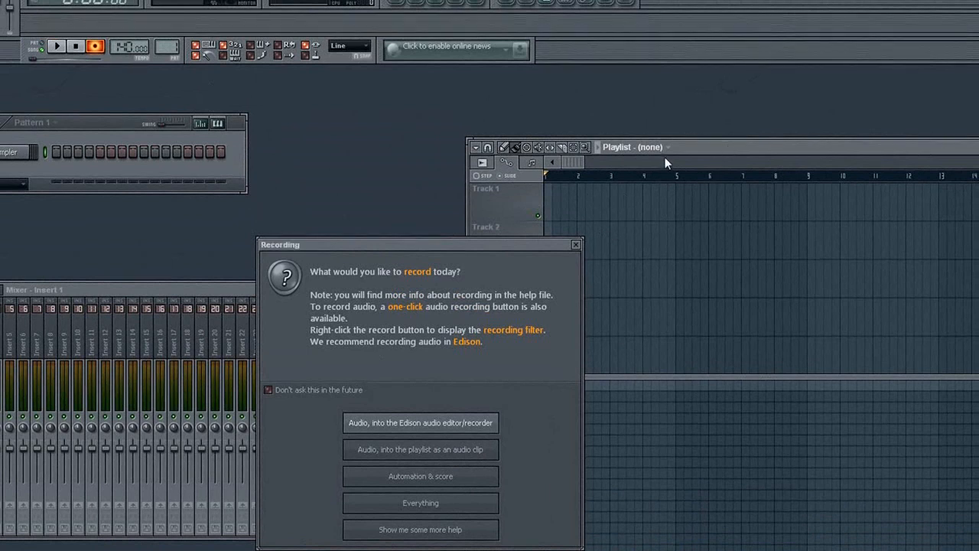
mouse_move(339, 437)
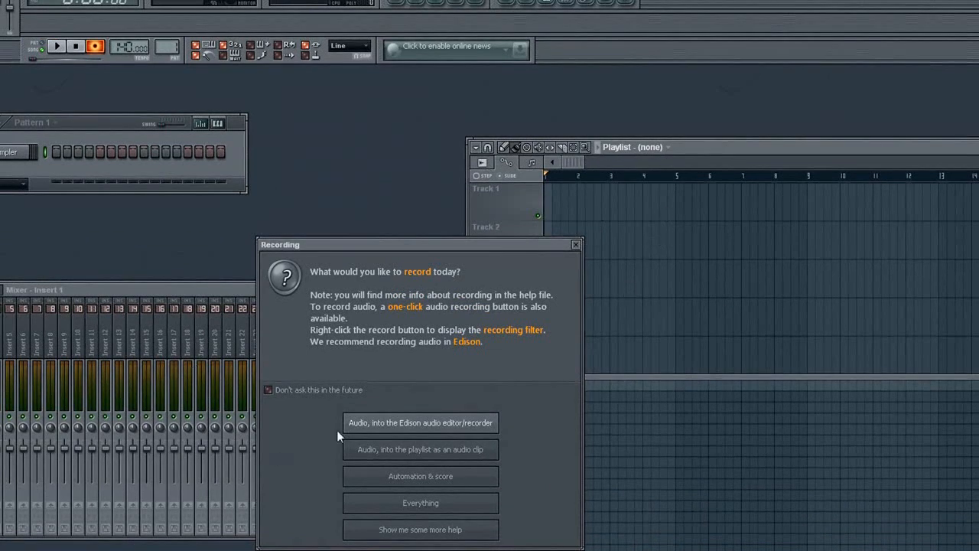
mouse_move(392, 453)
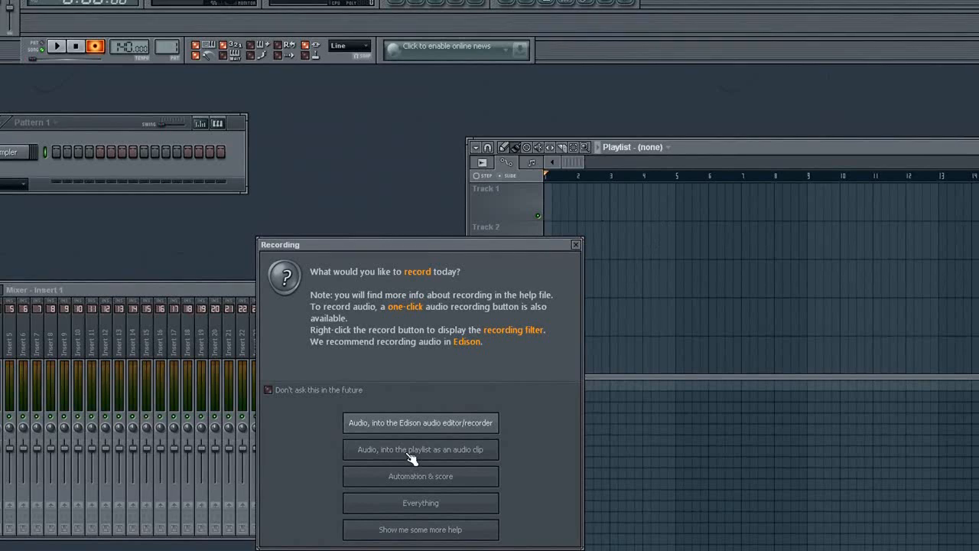
left_click(420, 449)
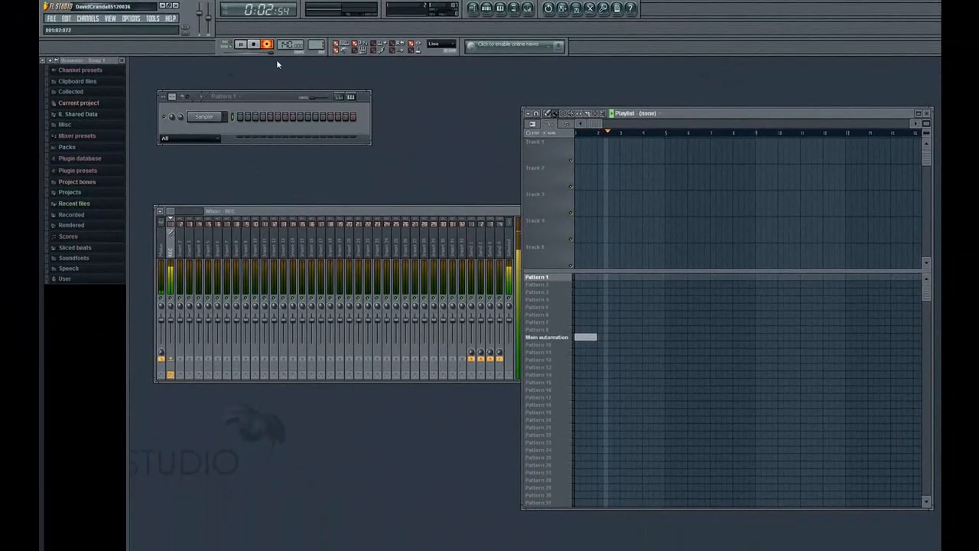
Stop recording to keep clip untitled_Insert 1_94, then play it back and stop
left_click(241, 44)
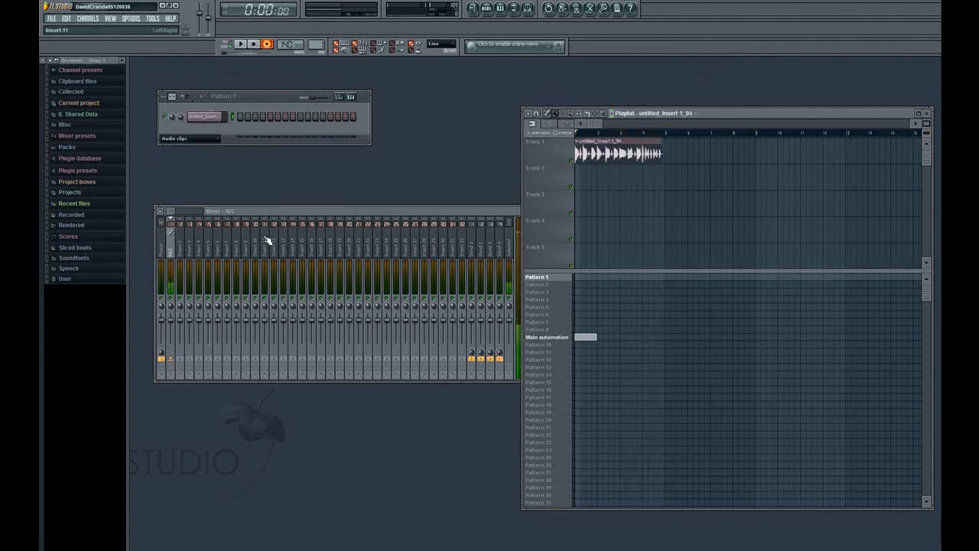
left_click(238, 44)
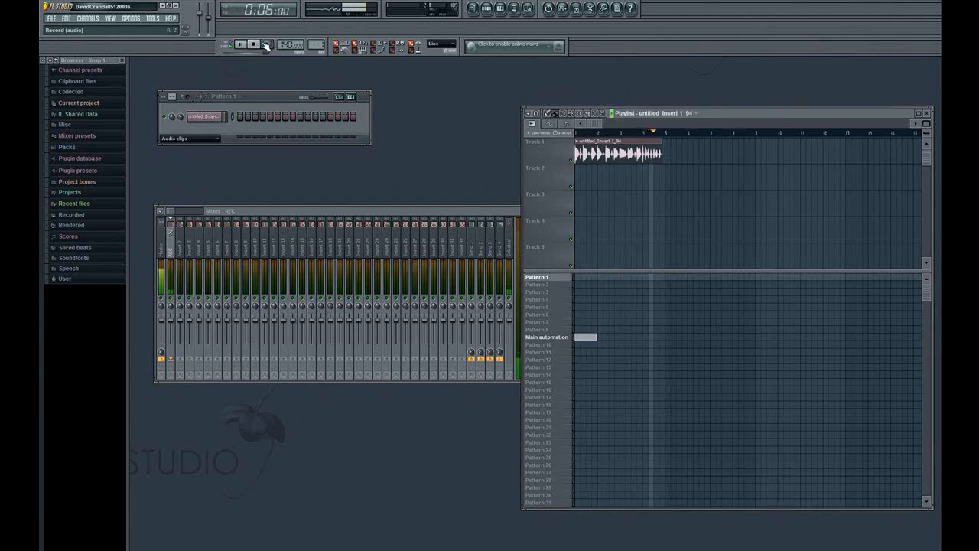
left_click(256, 44)
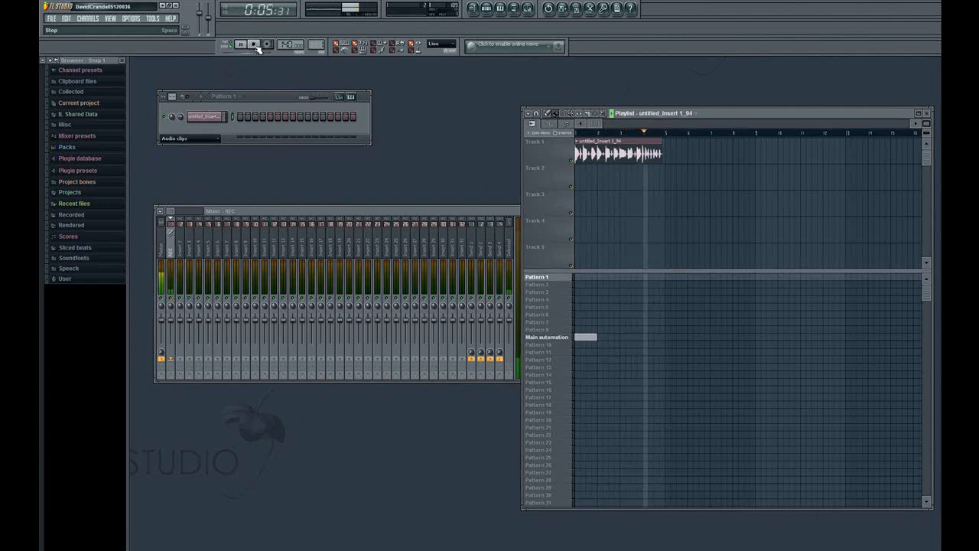
left_click(254, 44)
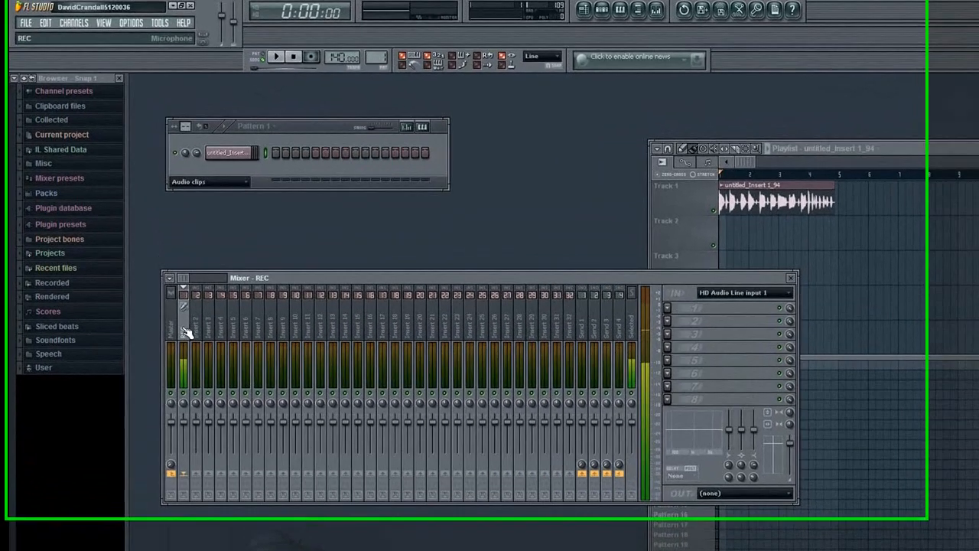
Record a second take into the playlist, producing clip untitled_Insert 1_95 on Track 2
left_click(324, 60)
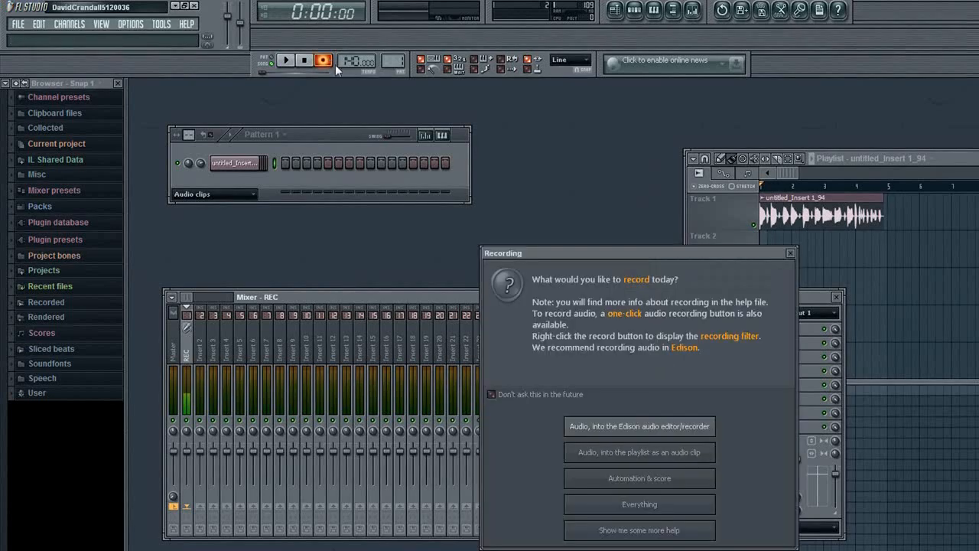
mouse_move(715, 464)
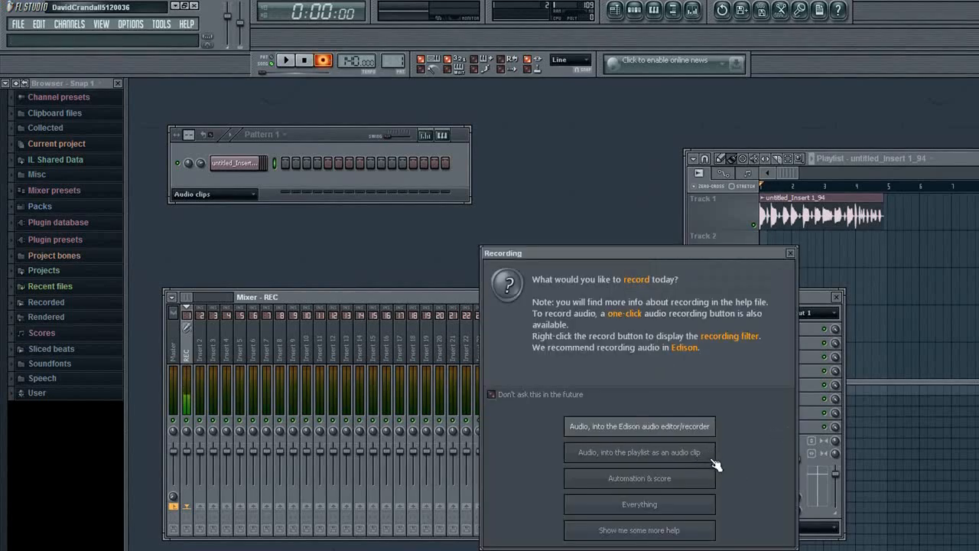
left_click(638, 452)
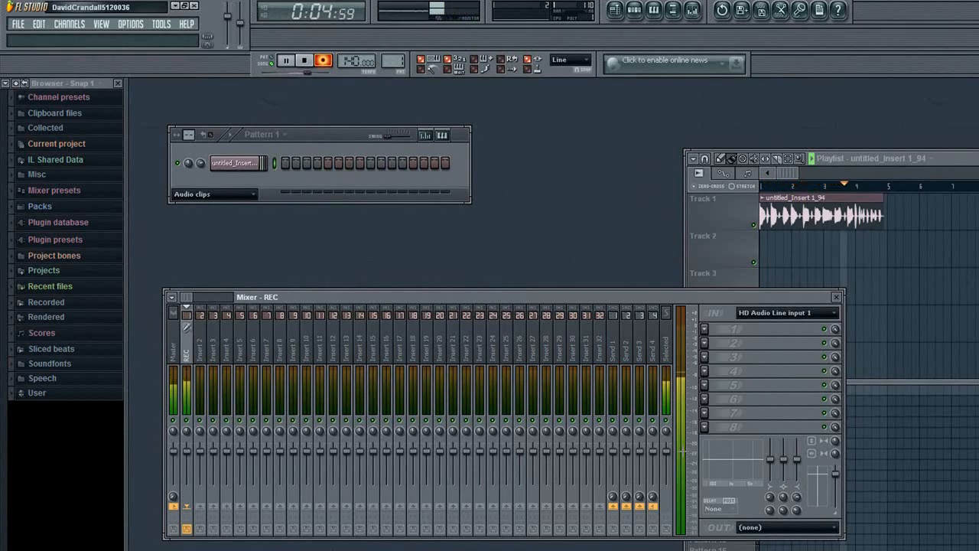
left_click(269, 43)
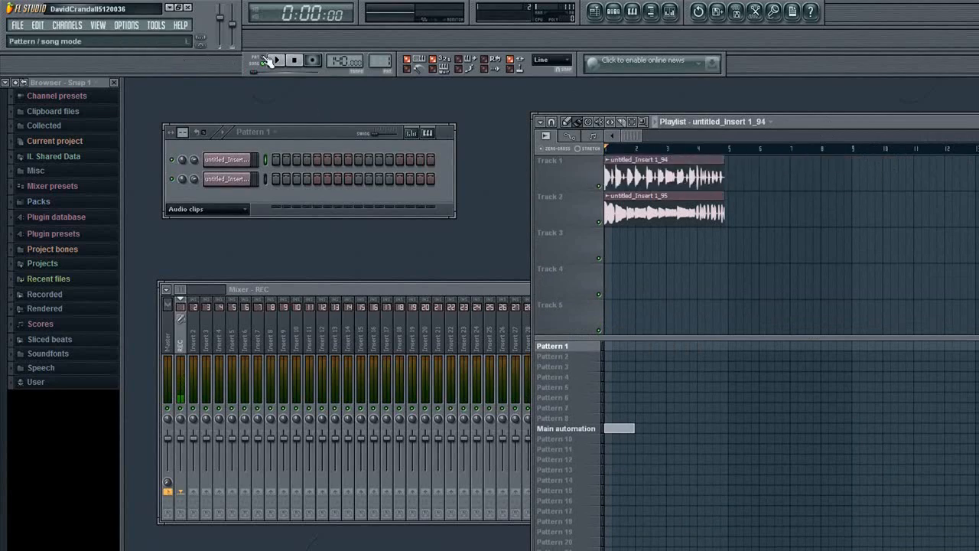
left_click(275, 60)
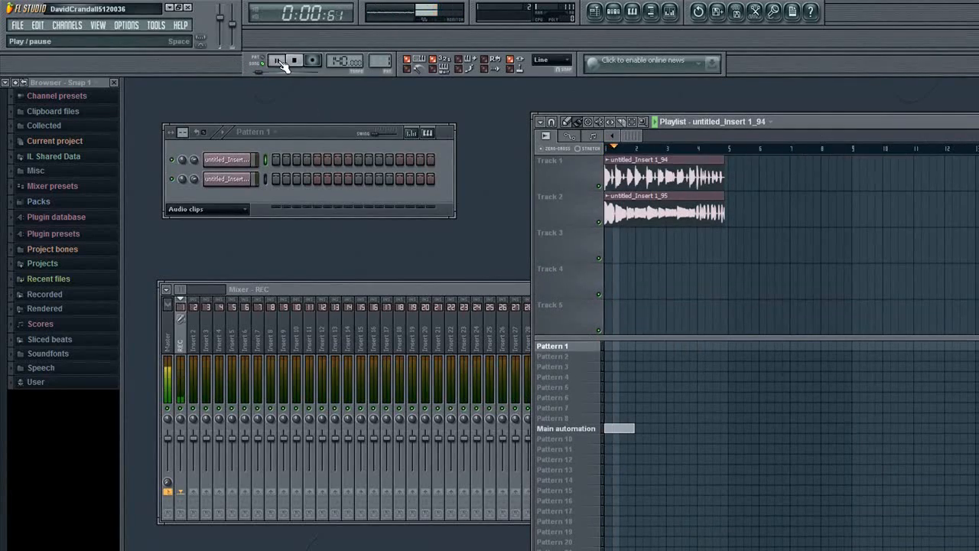
left_click(277, 61)
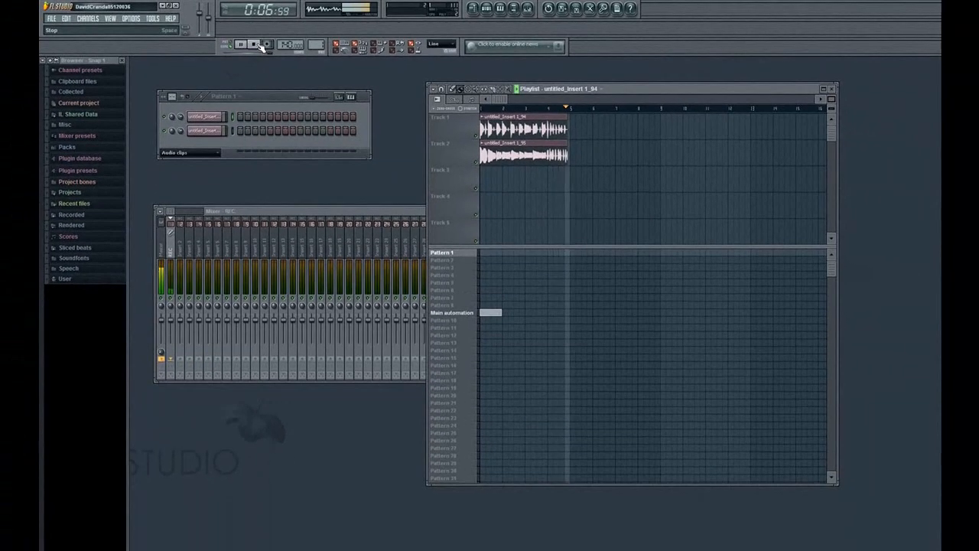
left_click(254, 44)
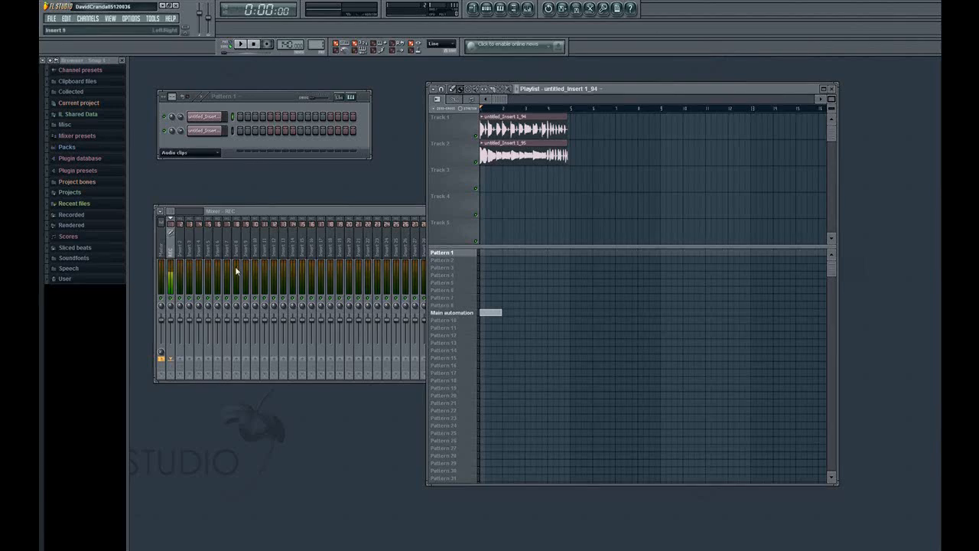
mouse_move(359, 212)
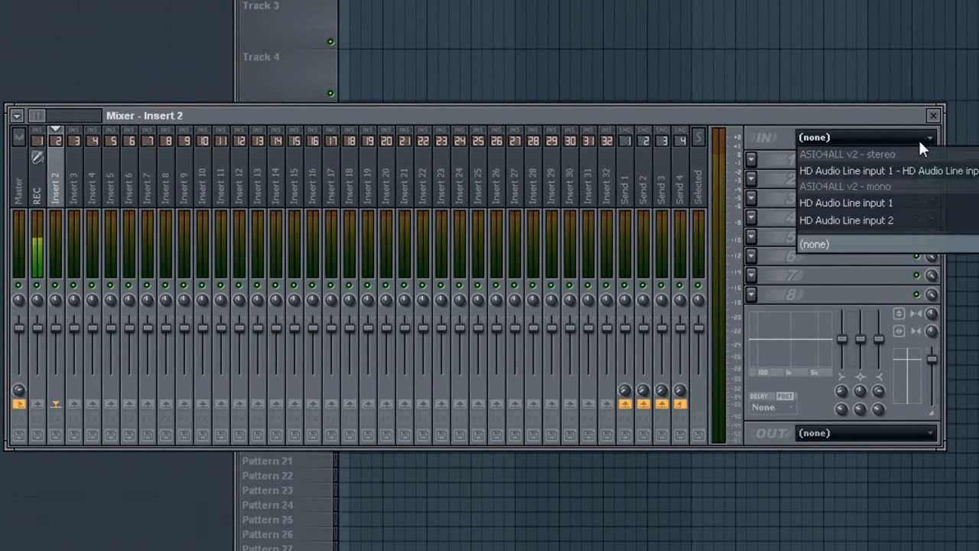
mouse_move(862, 234)
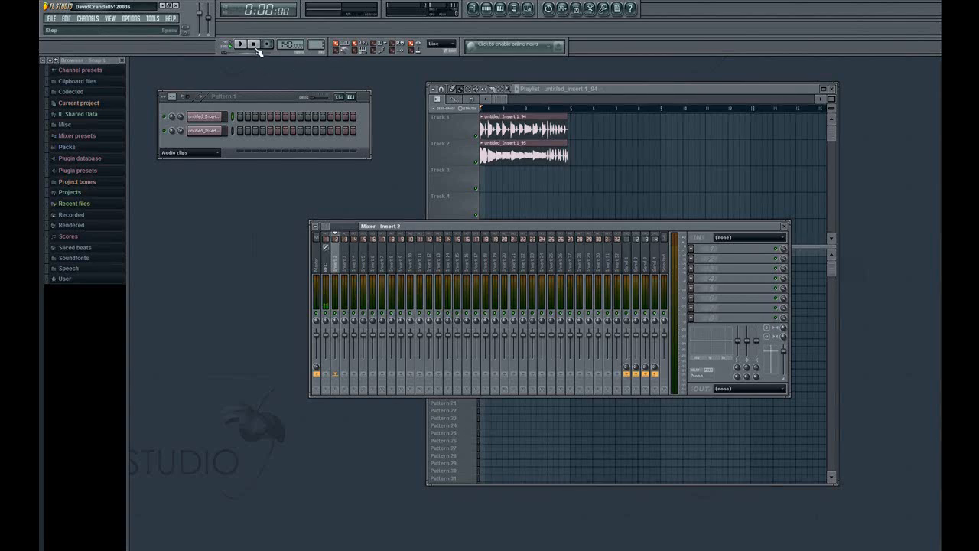
Stop playback with mixer Insert 2 selected and its input left at none
left_click(241, 43)
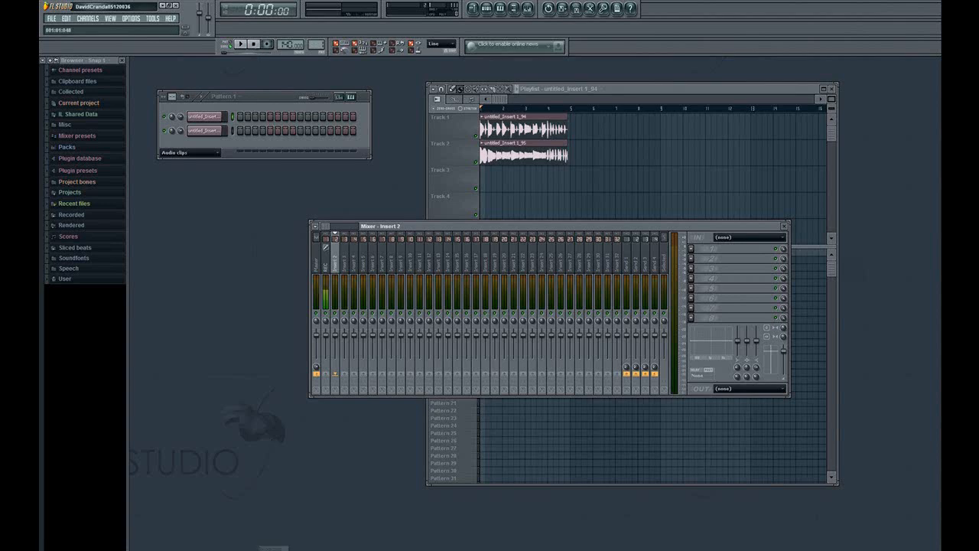